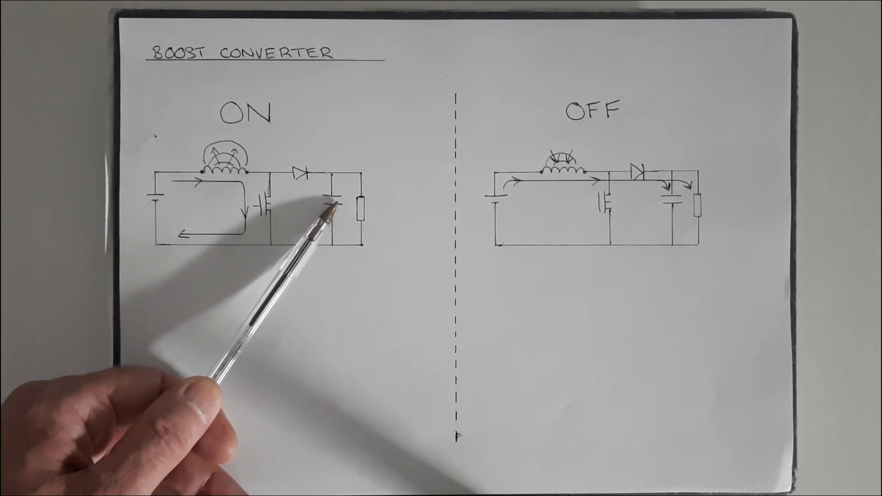
mouse_move(349, 230)
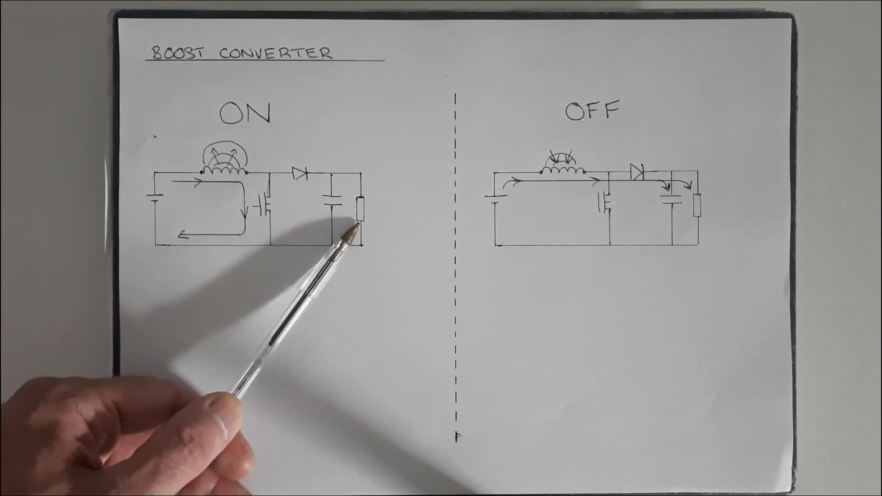